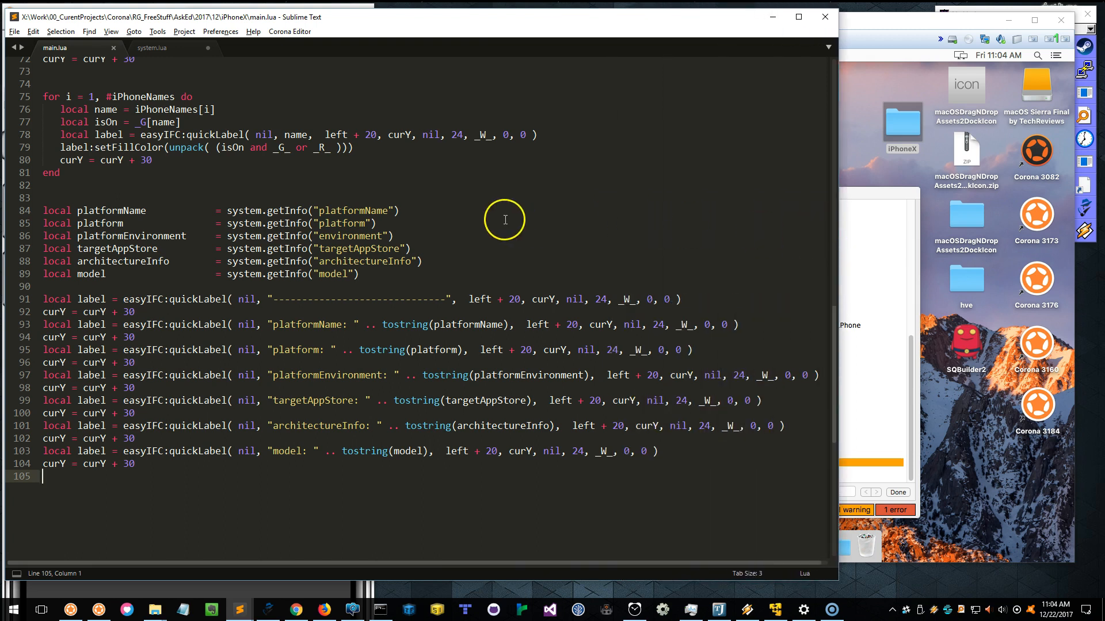
{"action": "mouse_move", "coordinate": [435, 227]}
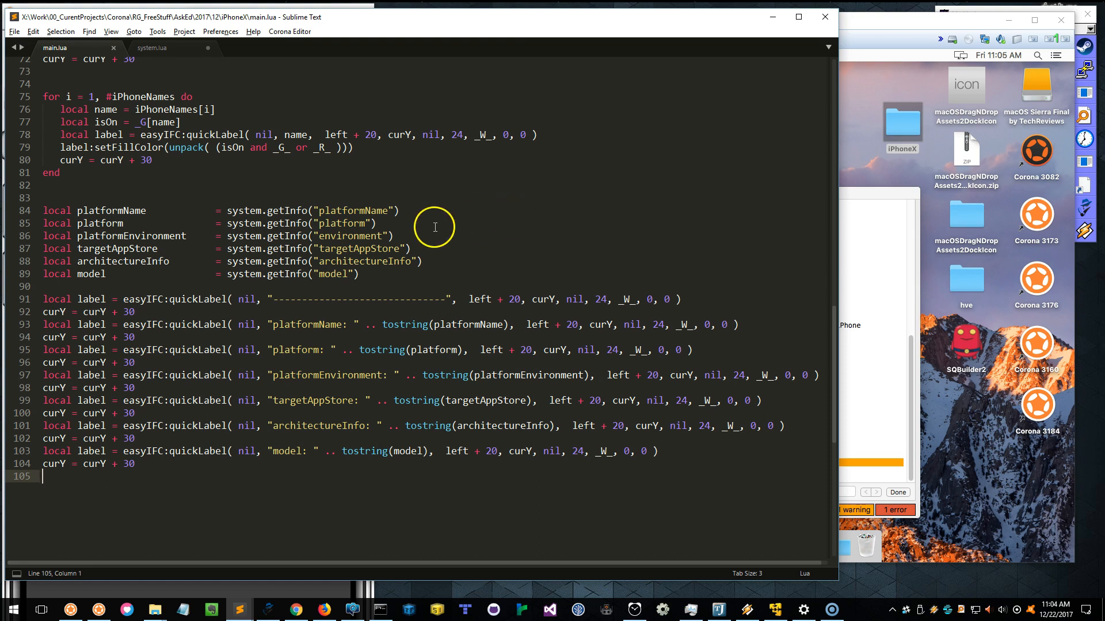
Switch to the system.lua helper tab, then back to main.lua with its device flag listing
{"action": "left_click", "coordinate": [151, 47]}
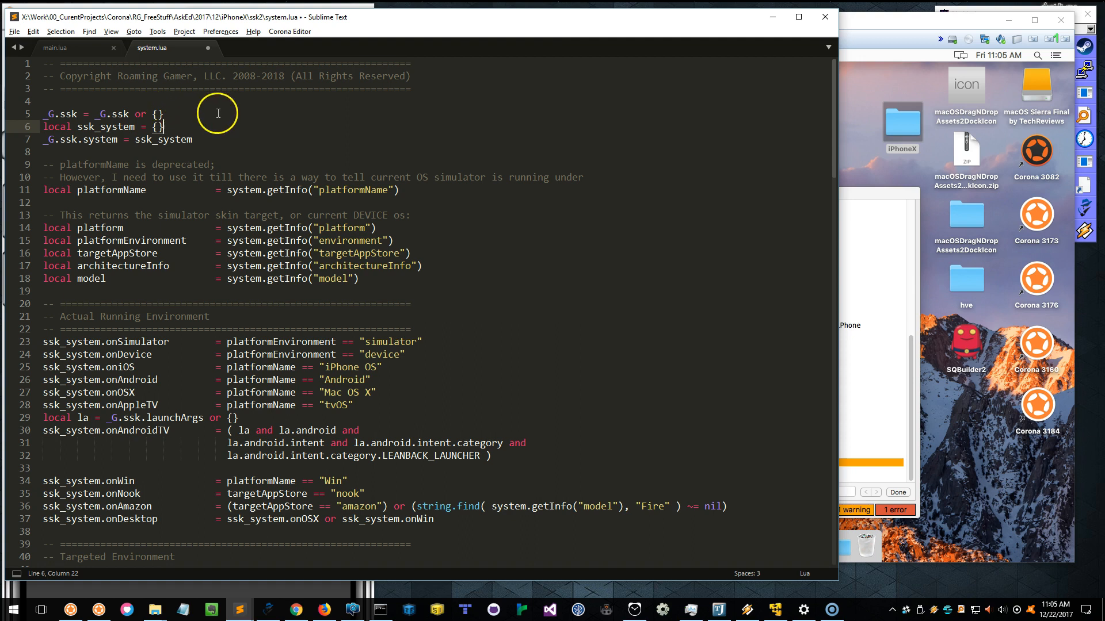
{"action": "left_click", "coordinate": [54, 47]}
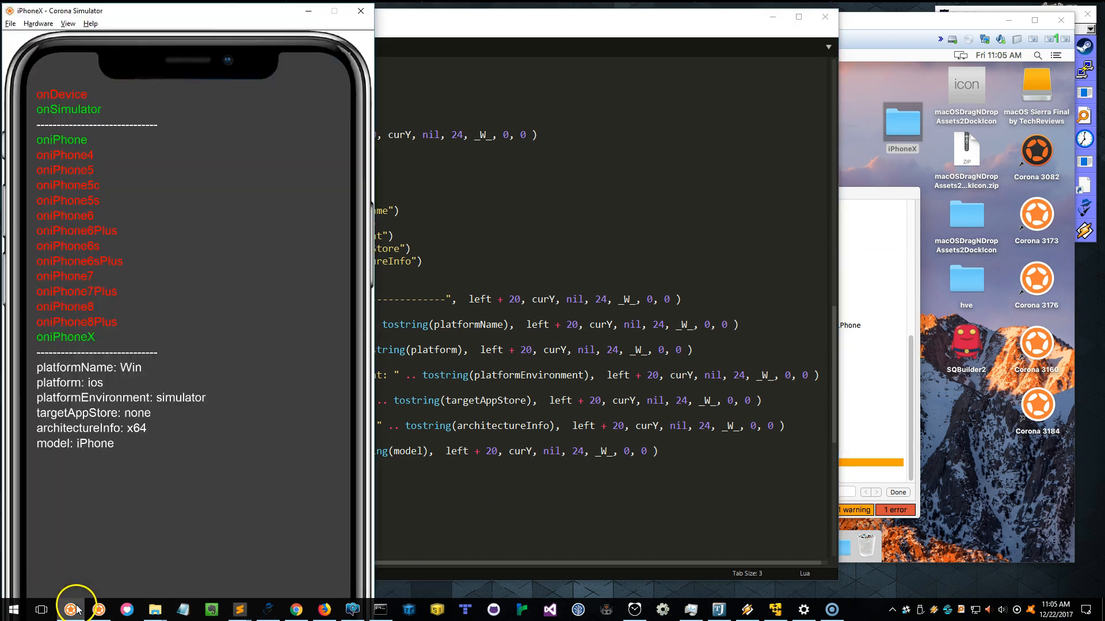
{"action": "mouse_move", "coordinate": [82, 97]}
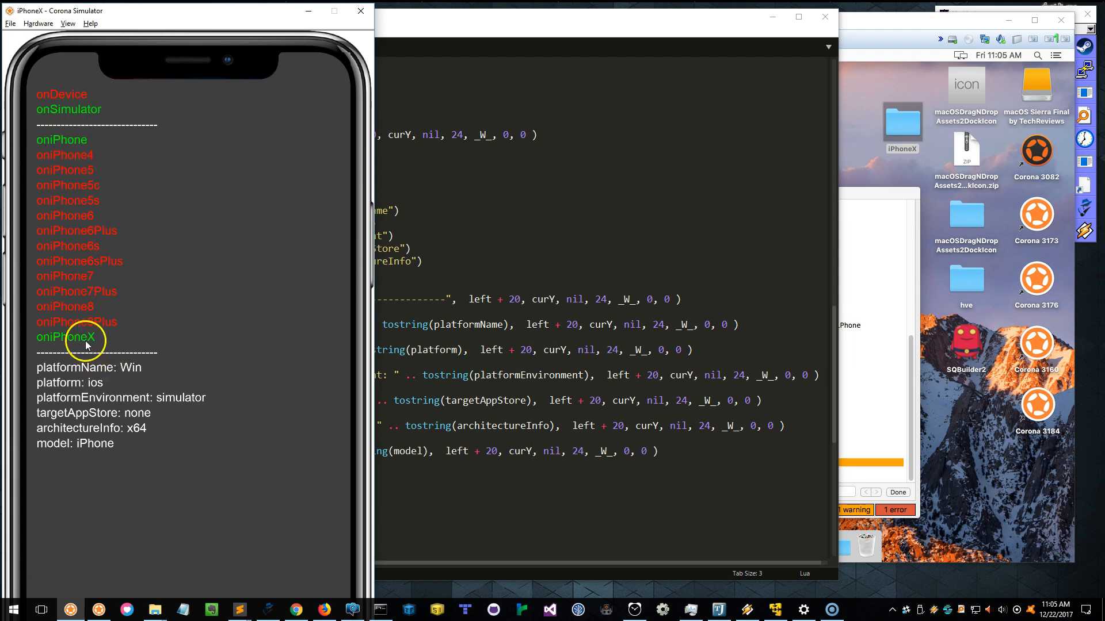
{"action": "mouse_move", "coordinate": [124, 169]}
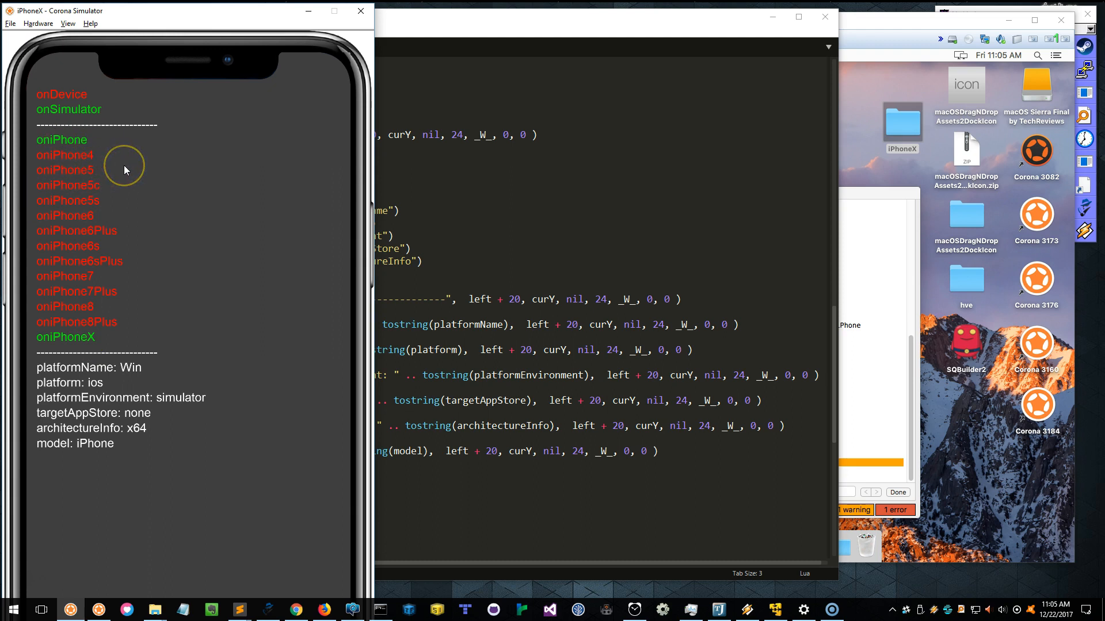
{"action": "mouse_move", "coordinate": [140, 309]}
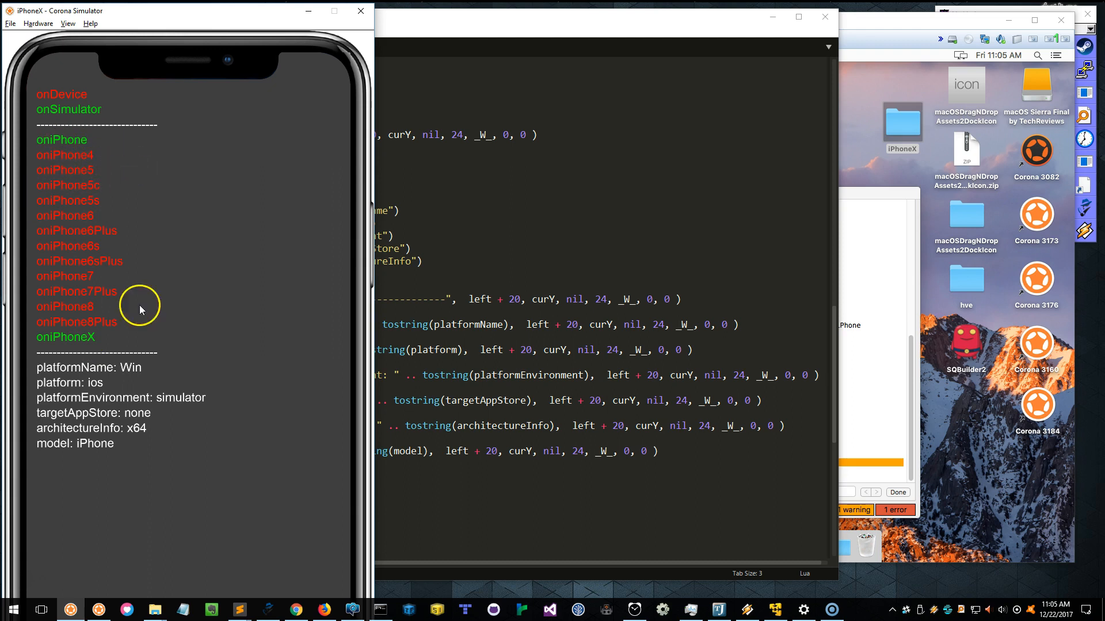
{"action": "mouse_move", "coordinate": [104, 381]}
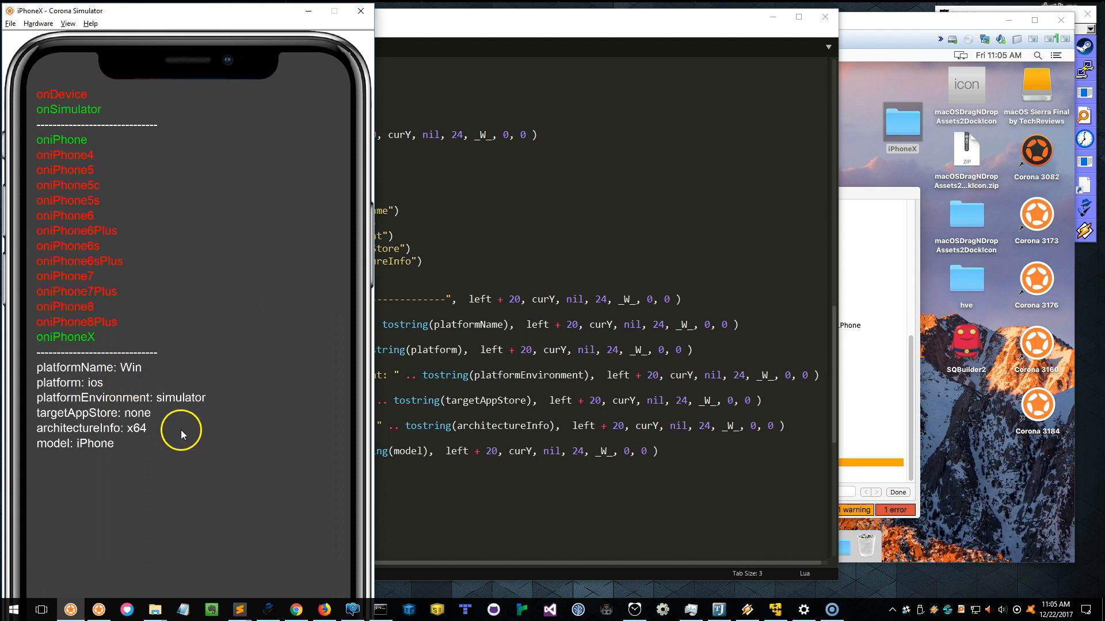
{"action": "mouse_move", "coordinate": [163, 433]}
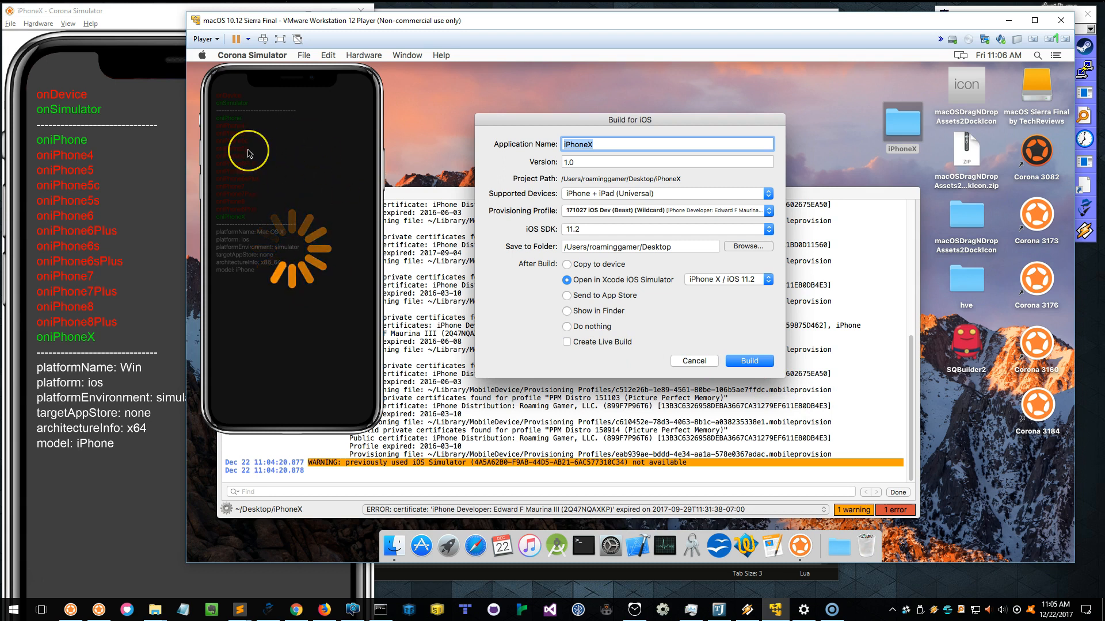
{"action": "mouse_move", "coordinate": [252, 146]}
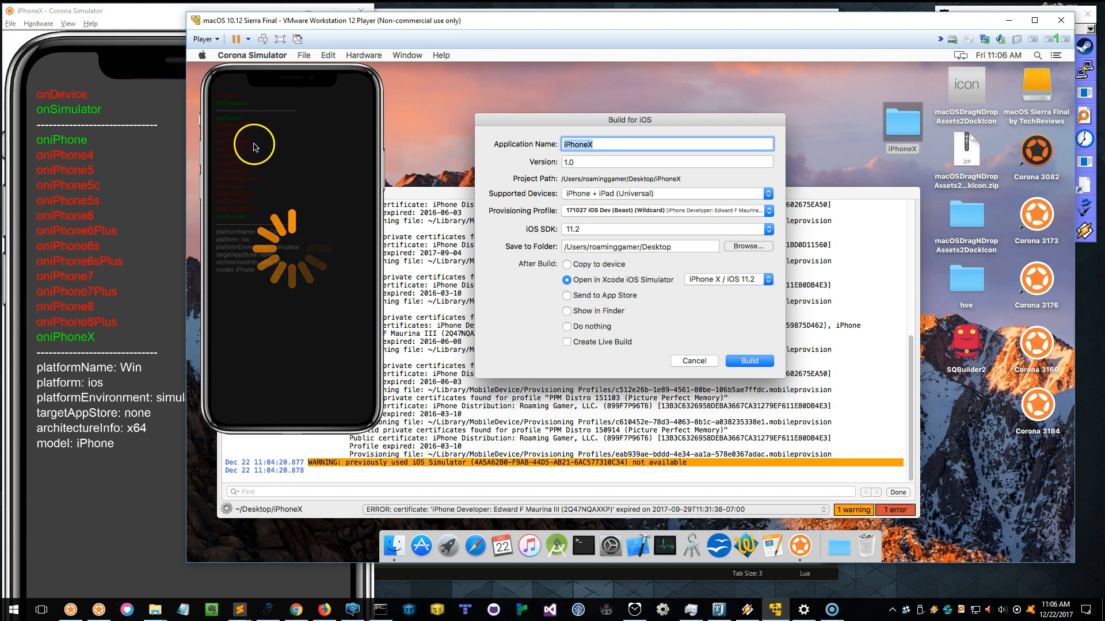
{"action": "mouse_move", "coordinate": [287, 117]}
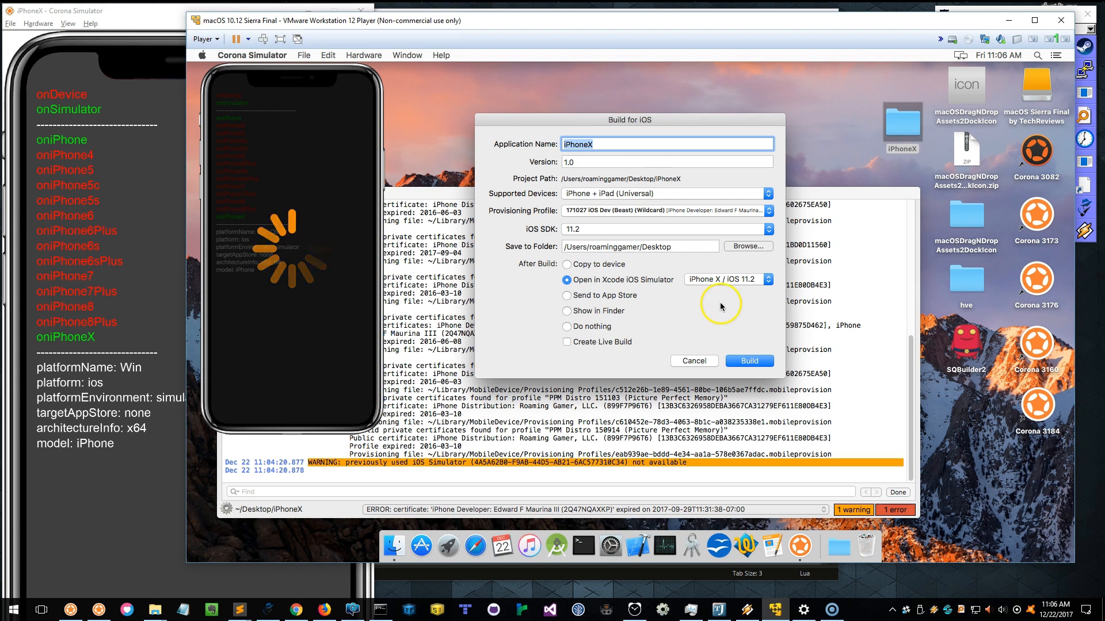
{"action": "mouse_move", "coordinate": [610, 281]}
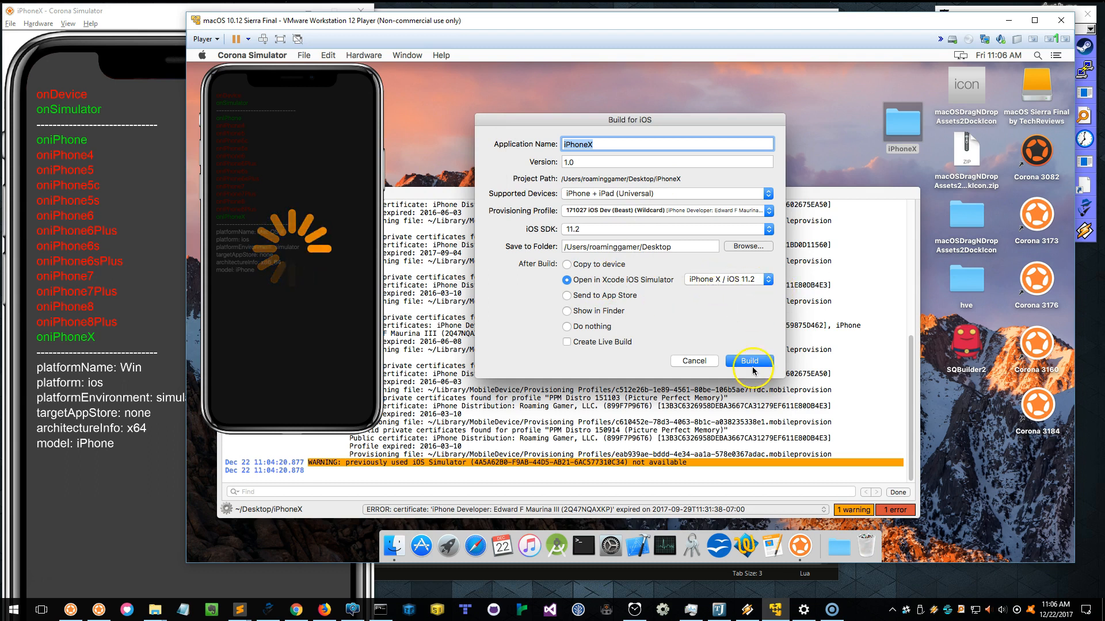
Start the iOS build of iPhoneX targeting the iPhone X / iOS 11.2 Xcode simulator
{"action": "left_click", "coordinate": [748, 360]}
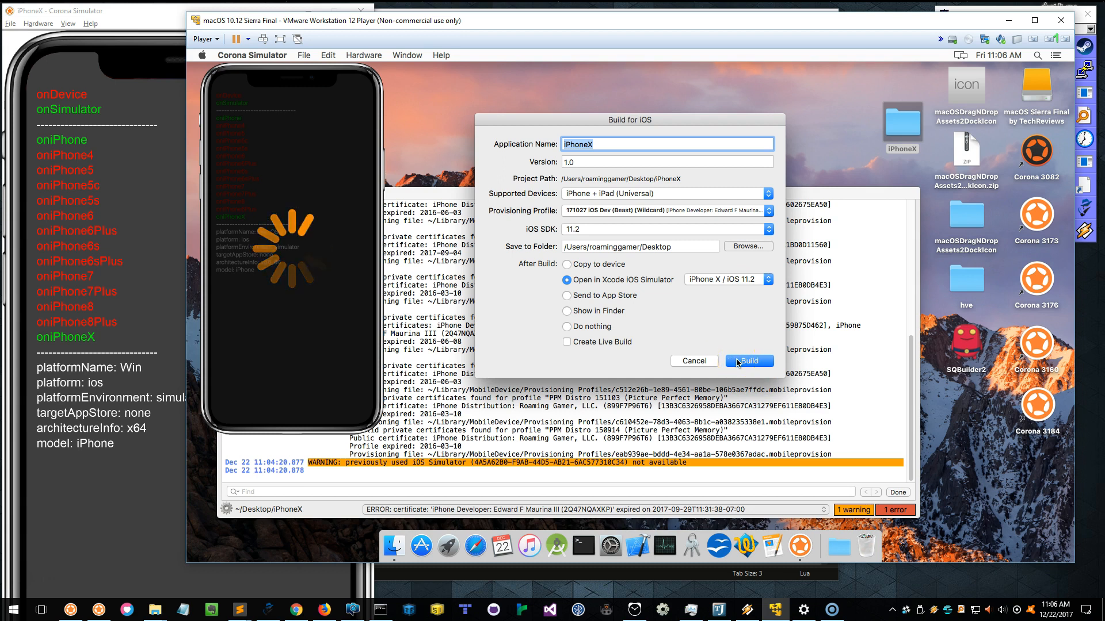
{"action": "left_click", "coordinate": [748, 360]}
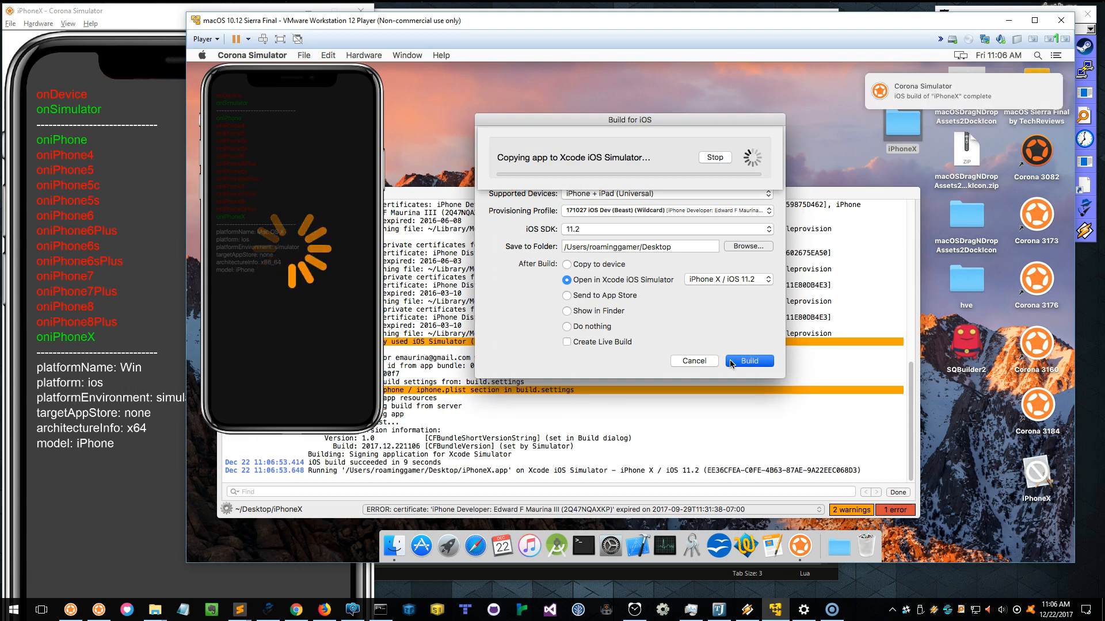
Confirm the build dialog and let the app launch in the iPhone X simulator reporting x86_64
{"action": "left_click", "coordinate": [750, 360]}
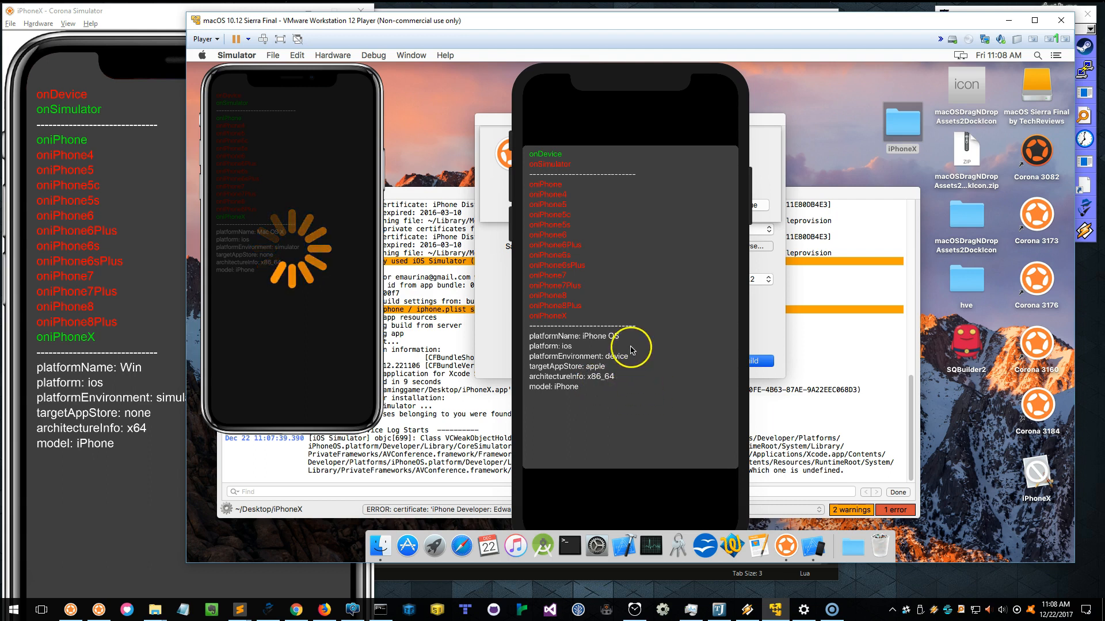
{"action": "mouse_move", "coordinate": [588, 386]}
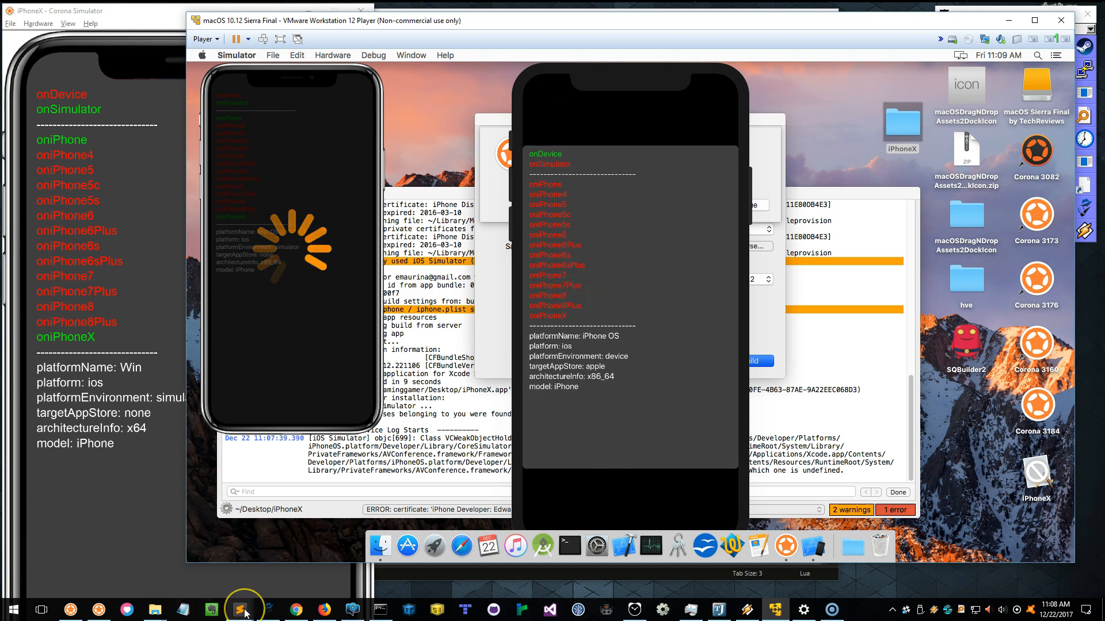
Scroll system.lua to the Device section and select the iPhone Wiki models URL from the comments
{"action": "left_click", "coordinate": [237, 610]}
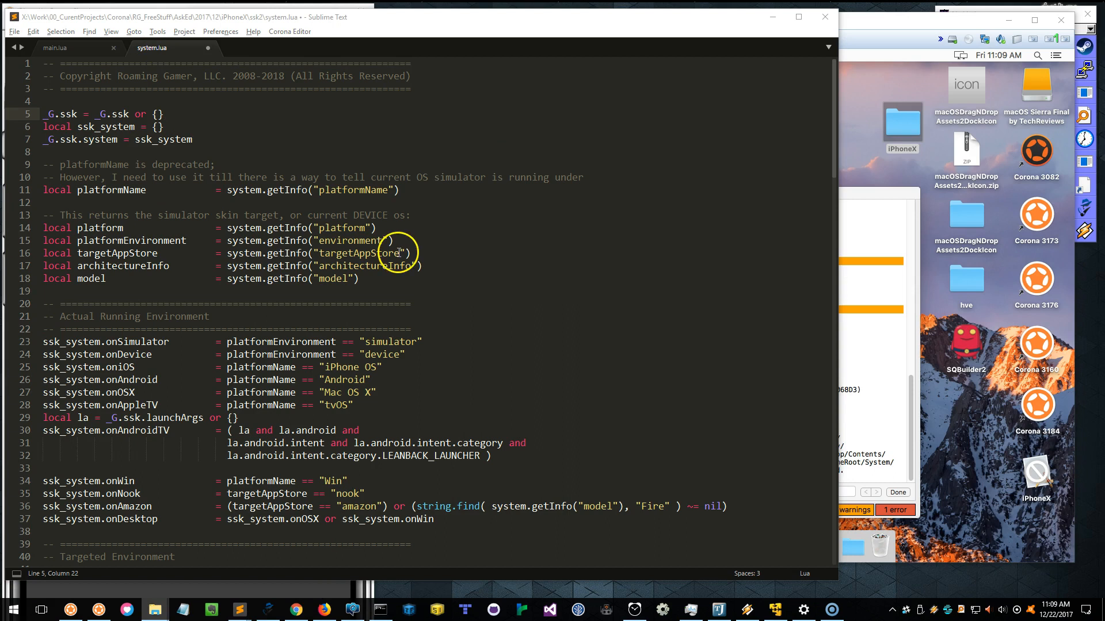
{"action": "scroll", "scroll_direction": "down", "scroll_amount": 3}
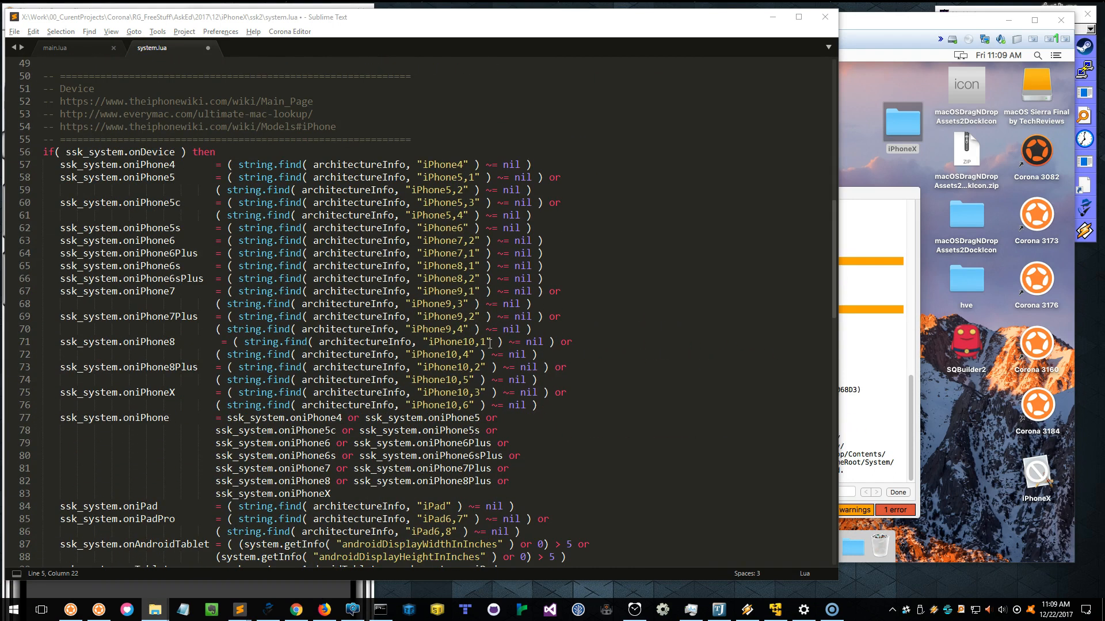
{"action": "scroll", "scroll_direction": "down", "scroll_amount": 3}
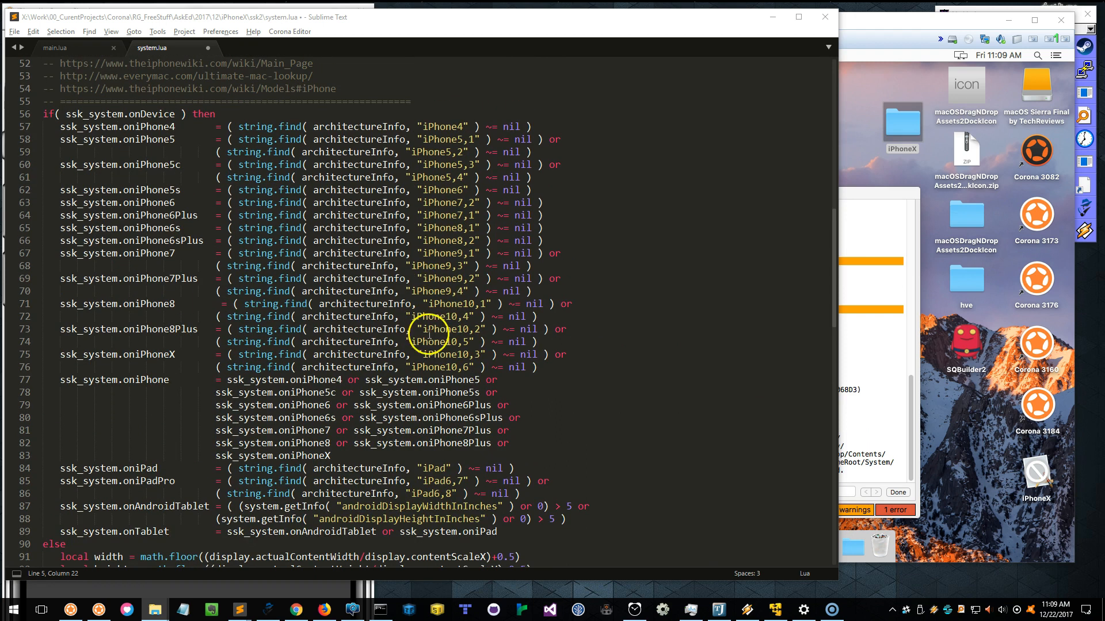
{"action": "mouse_move", "coordinate": [539, 166]}
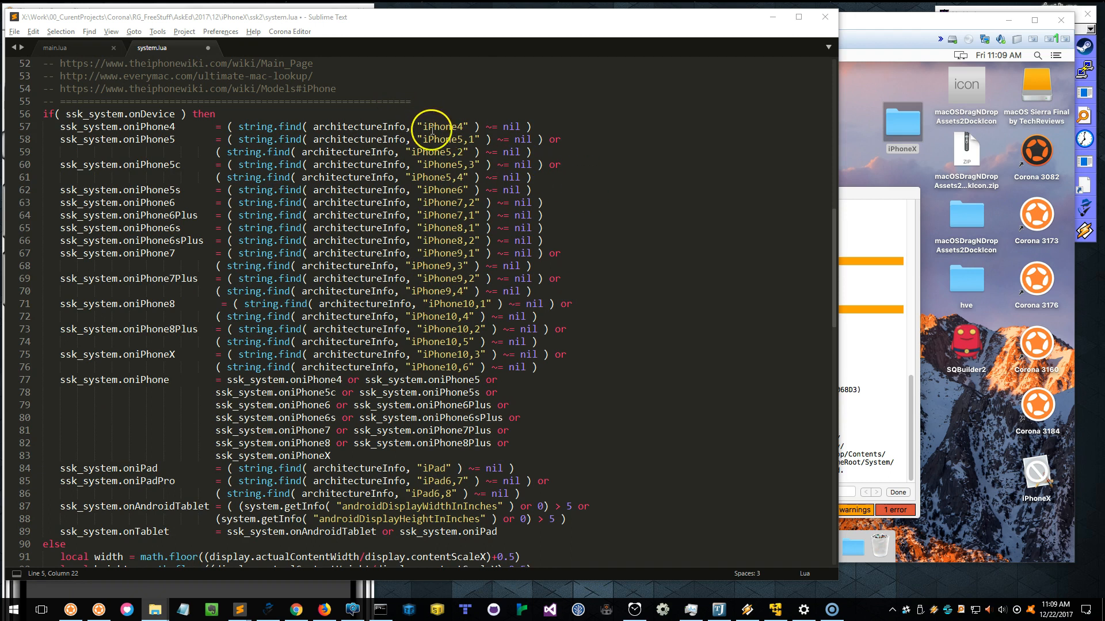
{"action": "double_click", "coordinate": [435, 126]}
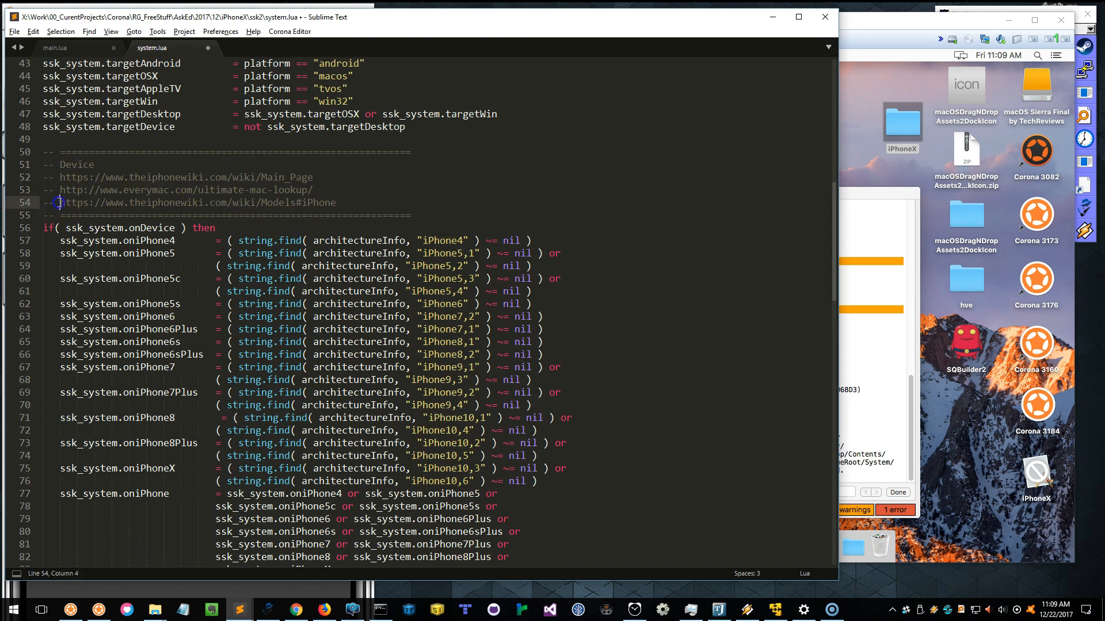
{"action": "left_click_drag", "start_coordinate": [63, 203], "coordinate": [336, 203]}
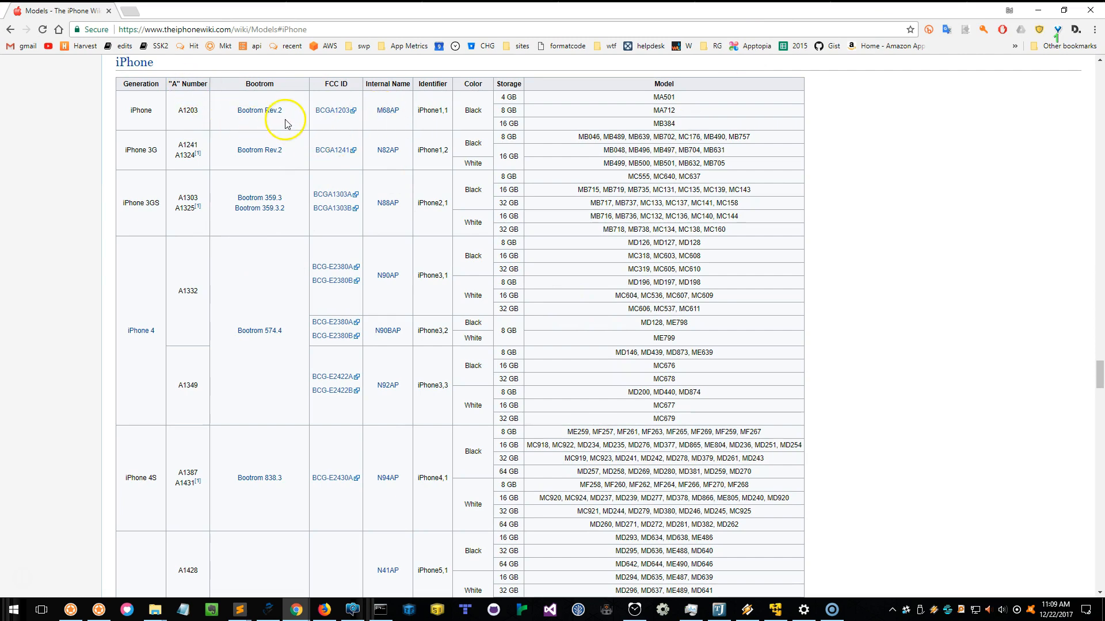
{"action": "mouse_move", "coordinate": [437, 99]}
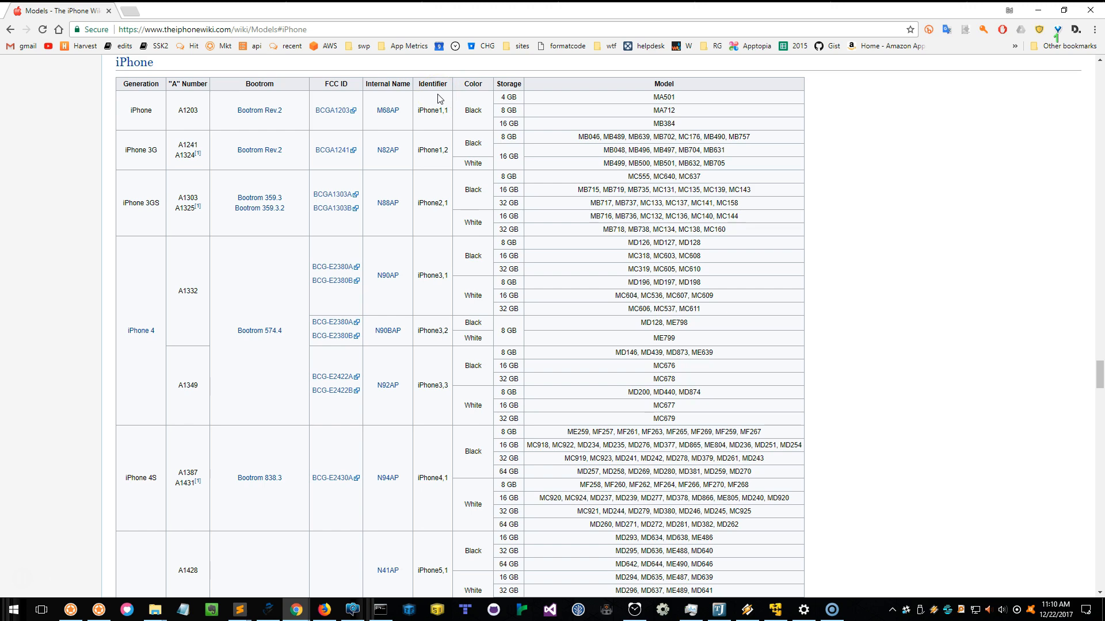
Scroll the iPhone models table down through the generations to the iPhone 8 rows
{"action": "scroll", "scroll_direction": "down", "scroll_amount": 3}
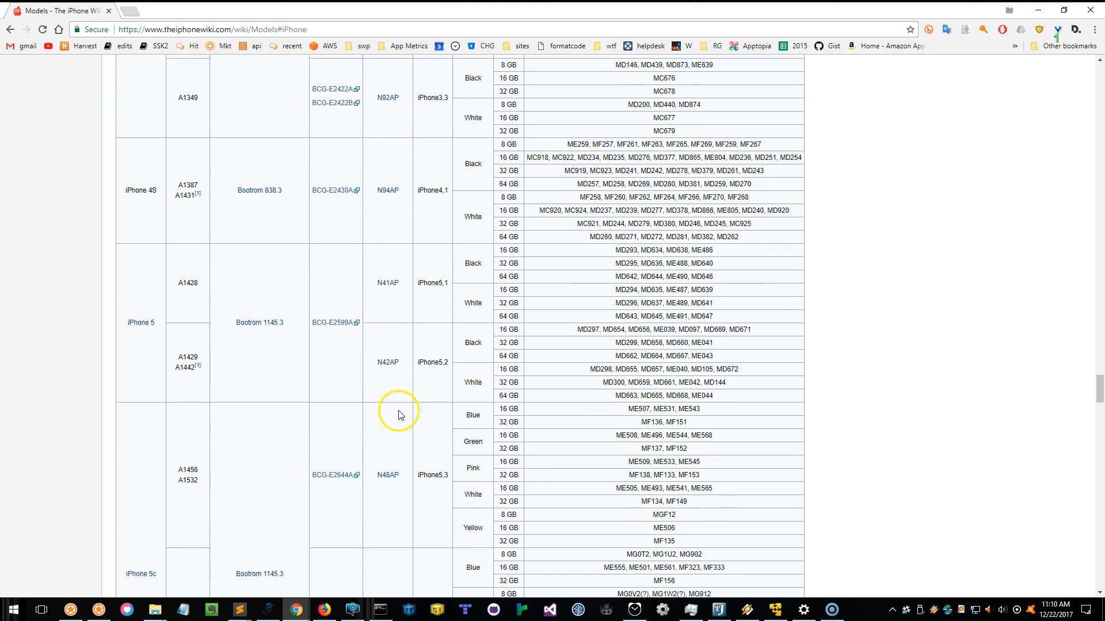
{"action": "scroll", "scroll_direction": "down", "scroll_amount": 3}
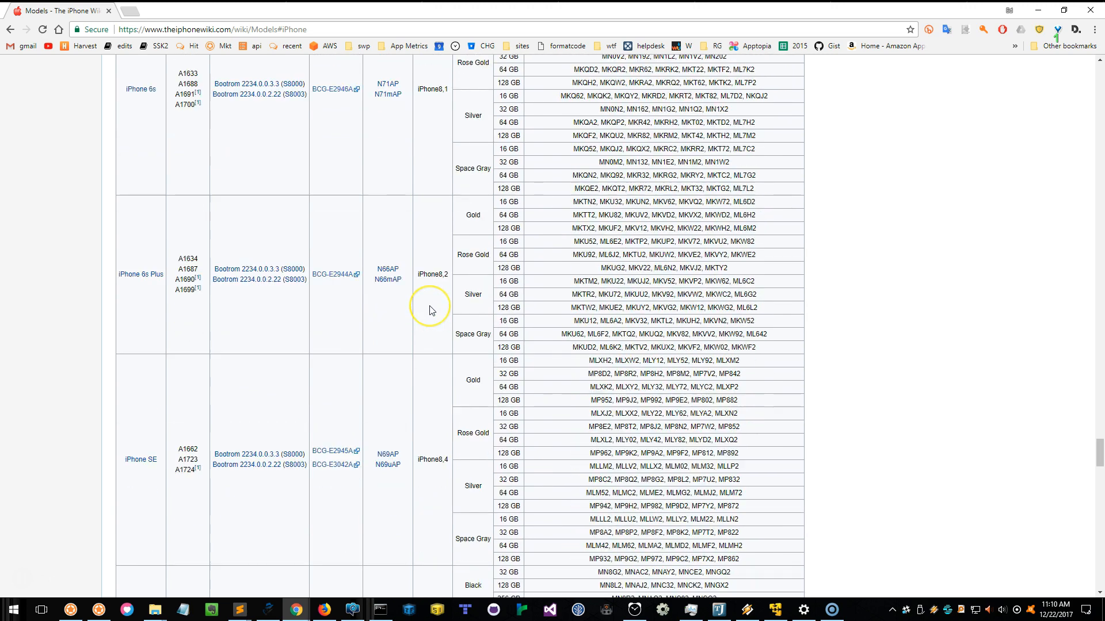
{"action": "scroll", "scroll_direction": "down", "scroll_amount": 3}
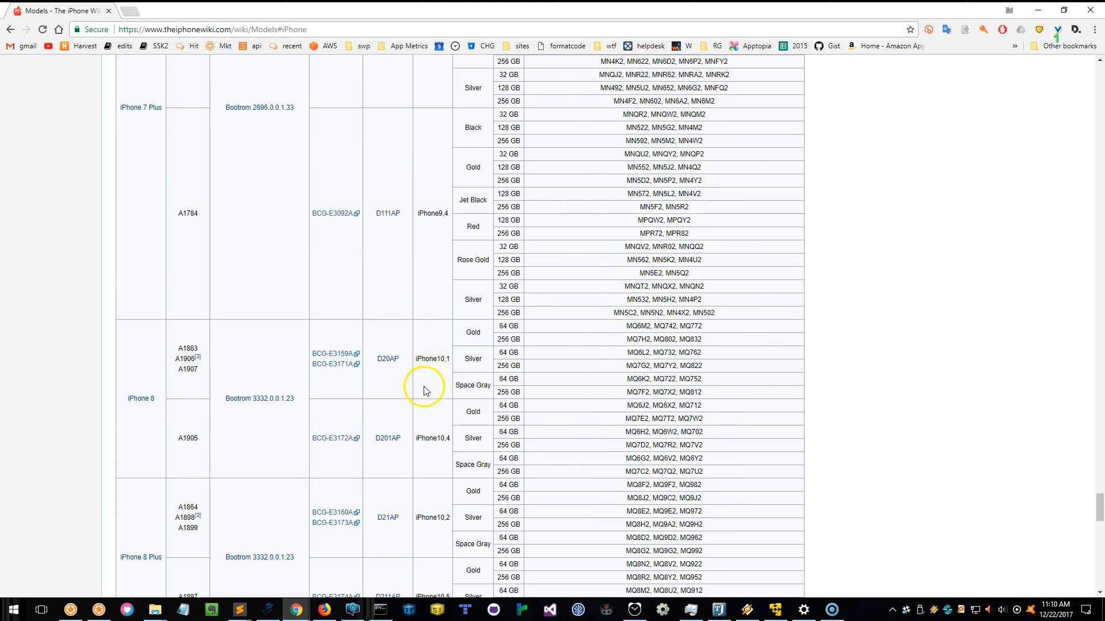
{"action": "scroll", "scroll_direction": "down", "scroll_amount": 3}
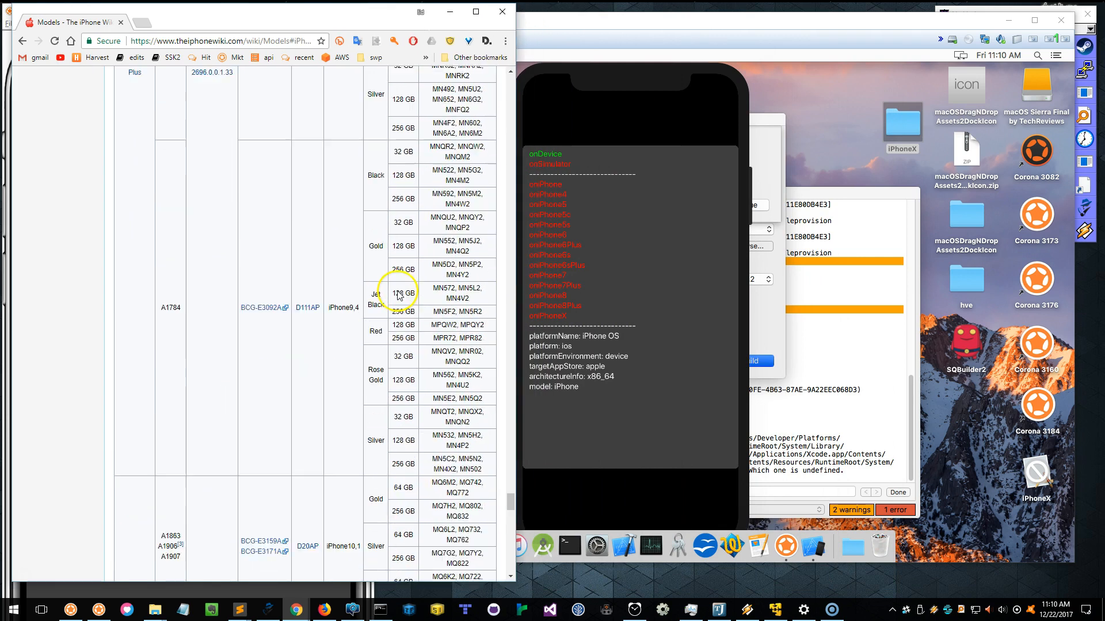
Scroll to the iPhone X rows showing identifiers iPhone10,3 and iPhone10,6
{"action": "scroll", "scroll_direction": "down", "scroll_amount": 3}
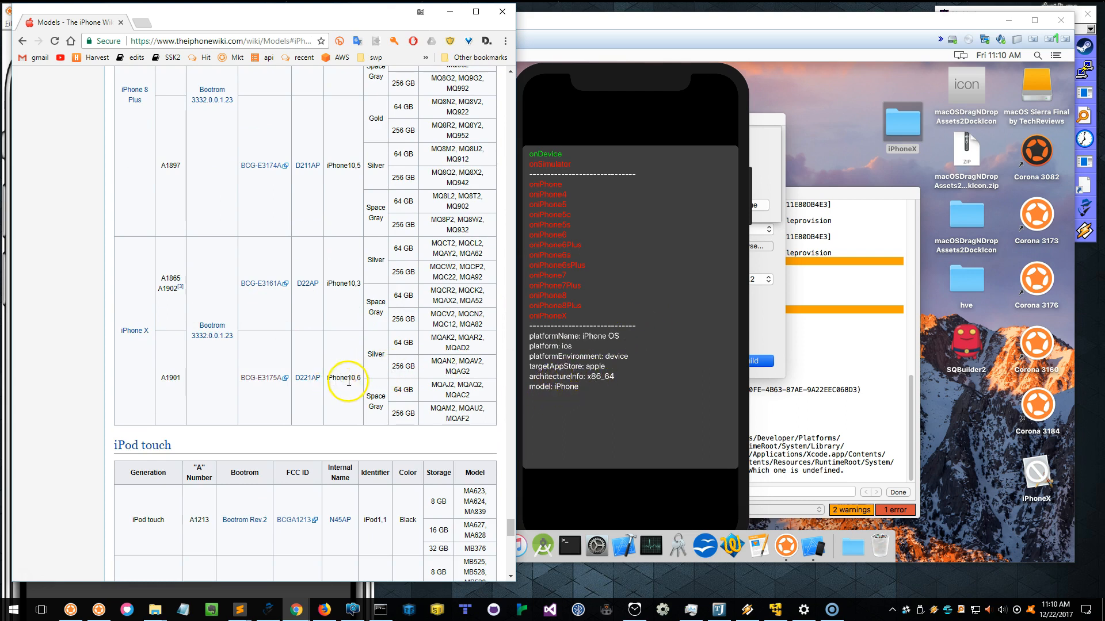
{"action": "mouse_move", "coordinate": [348, 292]}
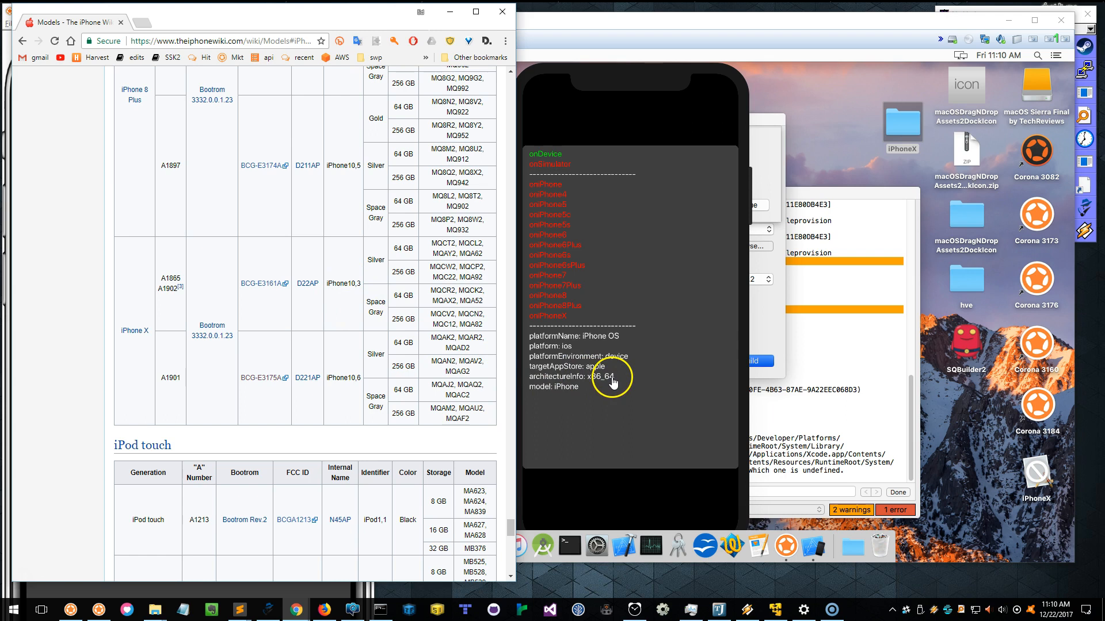
{"action": "mouse_move", "coordinate": [697, 106]}
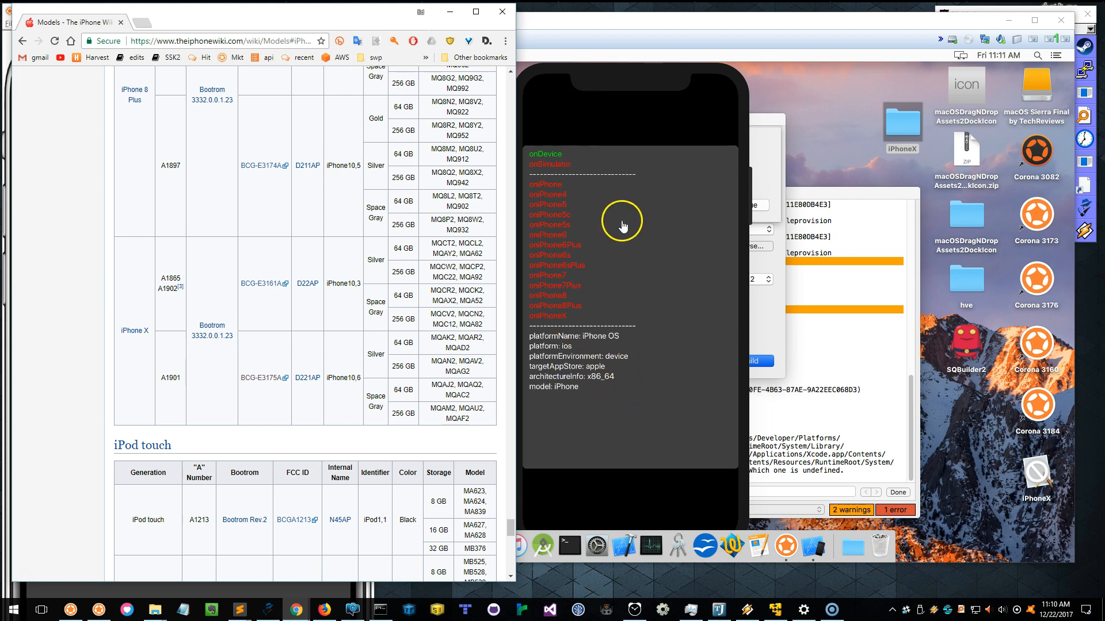
{"action": "mouse_move", "coordinate": [956, 584]}
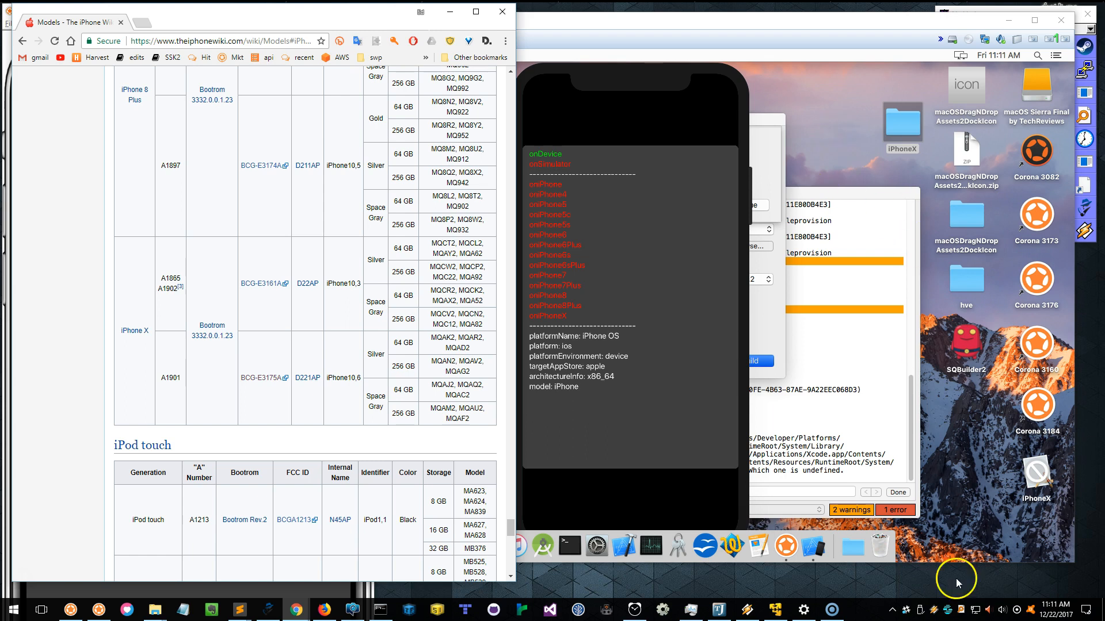
{"action": "mouse_move", "coordinate": [604, 390]}
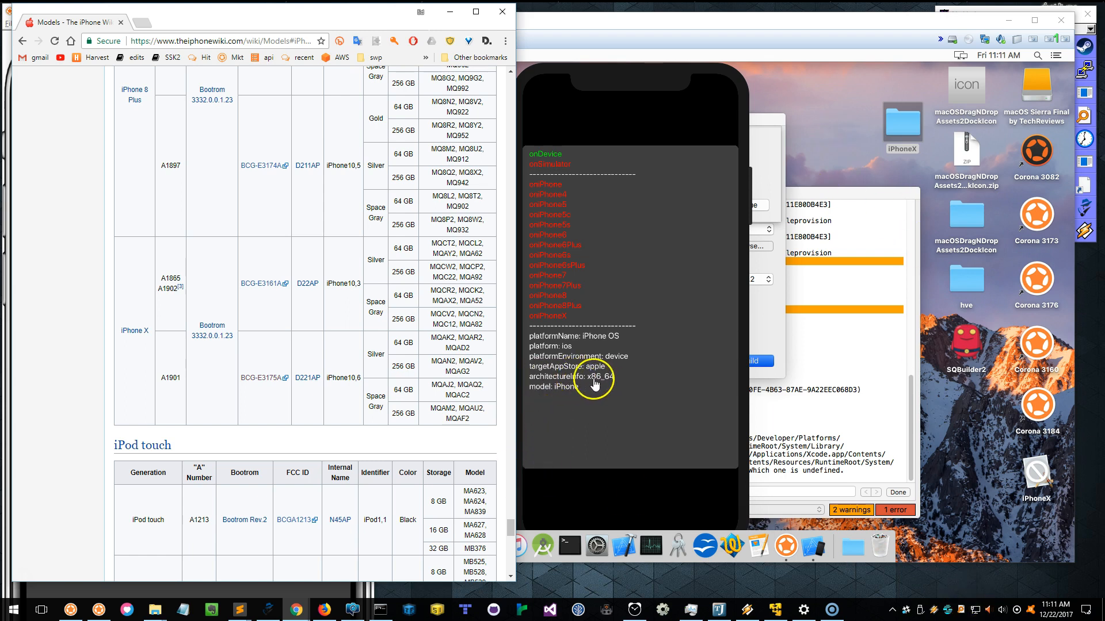
{"action": "mouse_move", "coordinate": [604, 382]}
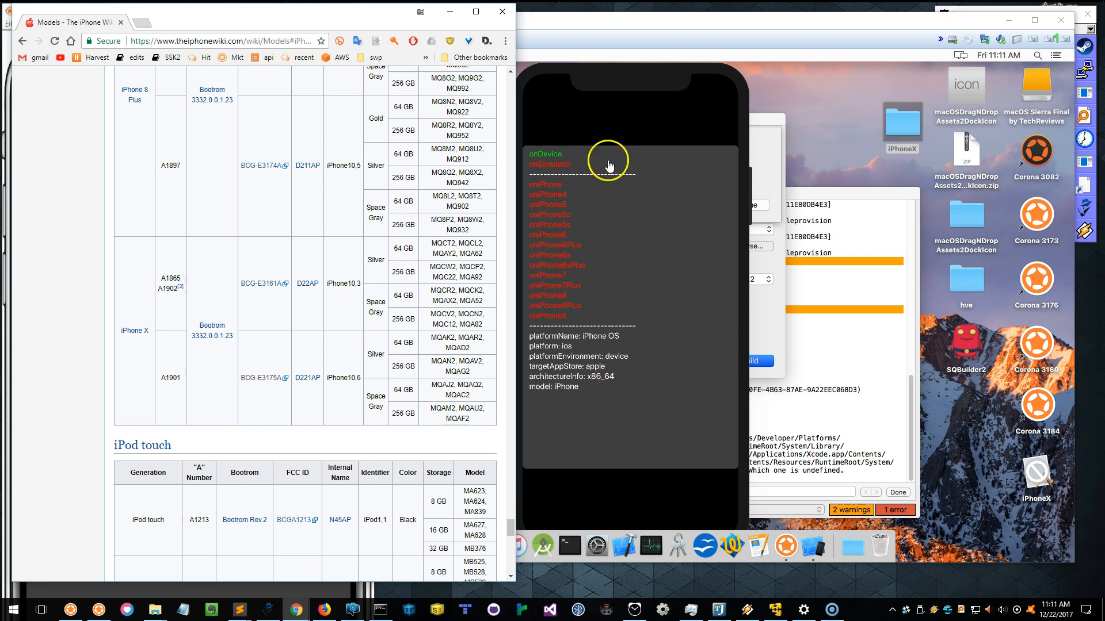
{"action": "mouse_move", "coordinate": [573, 366]}
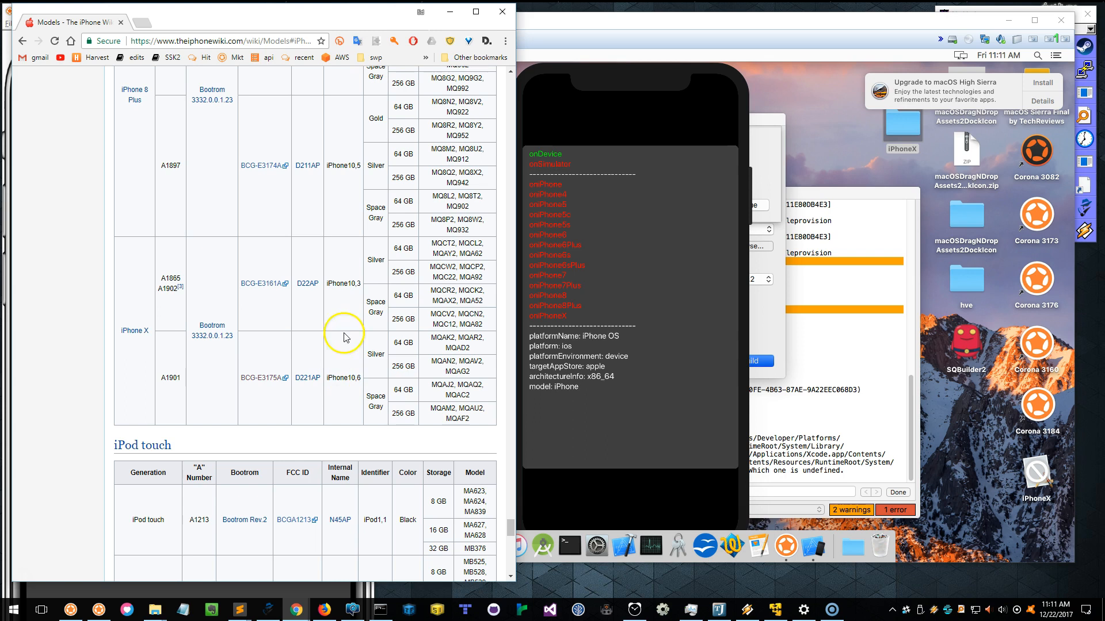
{"action": "mouse_move", "coordinate": [610, 390]}
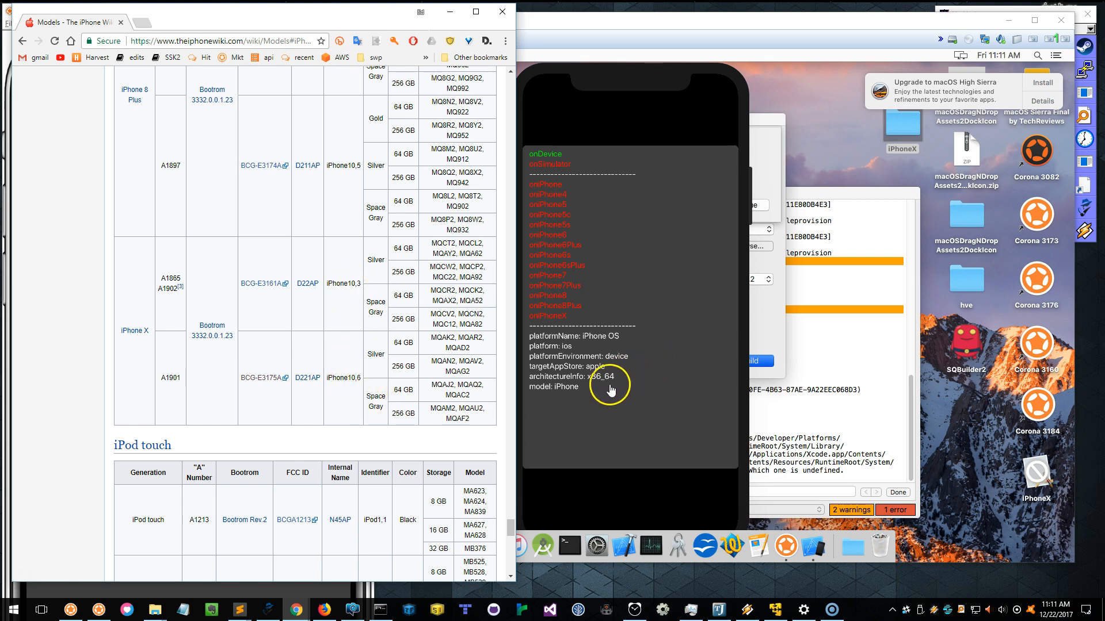
{"action": "mouse_move", "coordinate": [604, 390]}
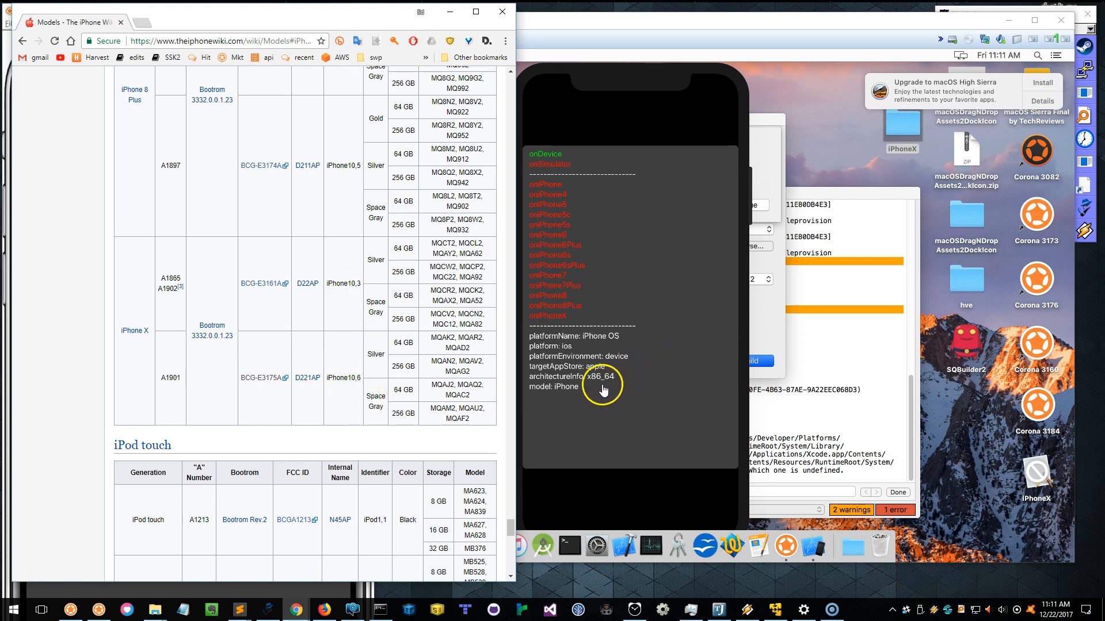